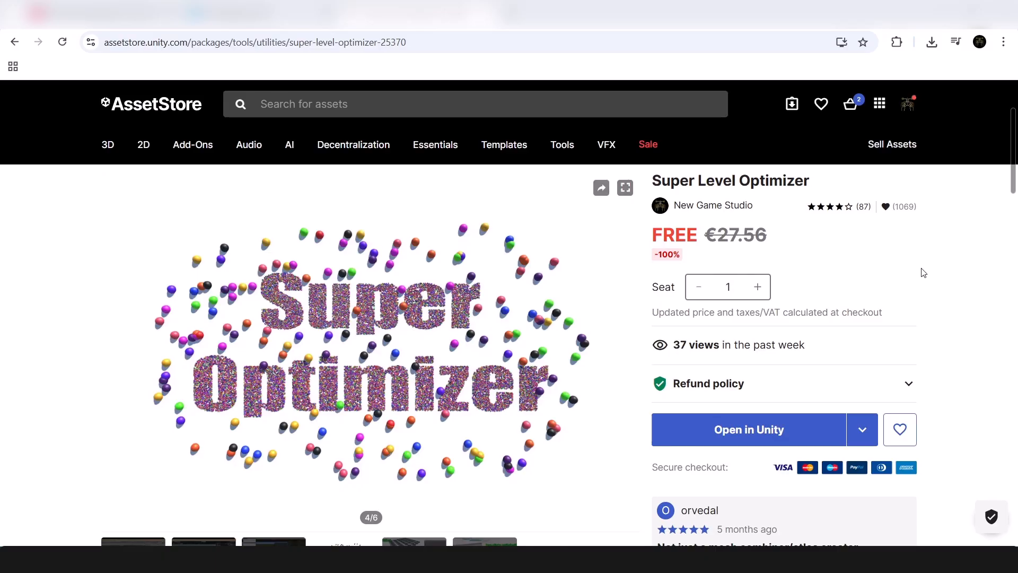
- Browse the Super Level Optimizer listing, then open the New Game Studio publisher page
scroll(down, 3)
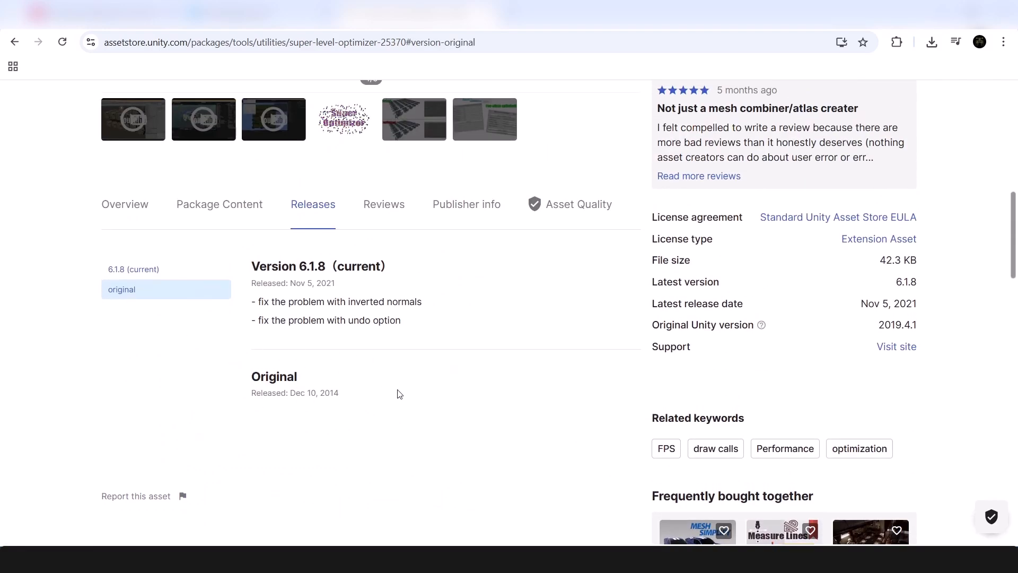
scroll(up, 3)
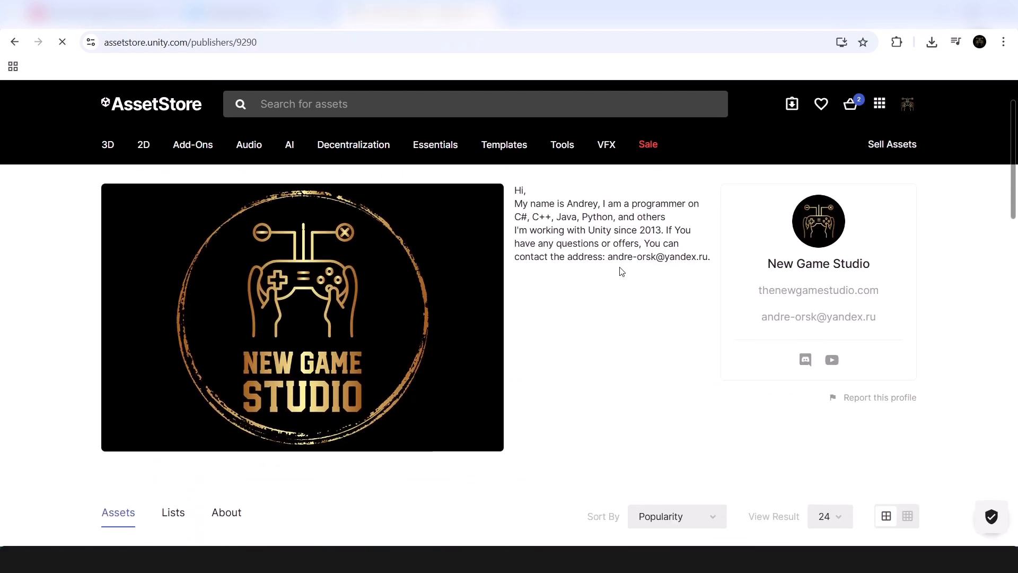
click(804, 359)
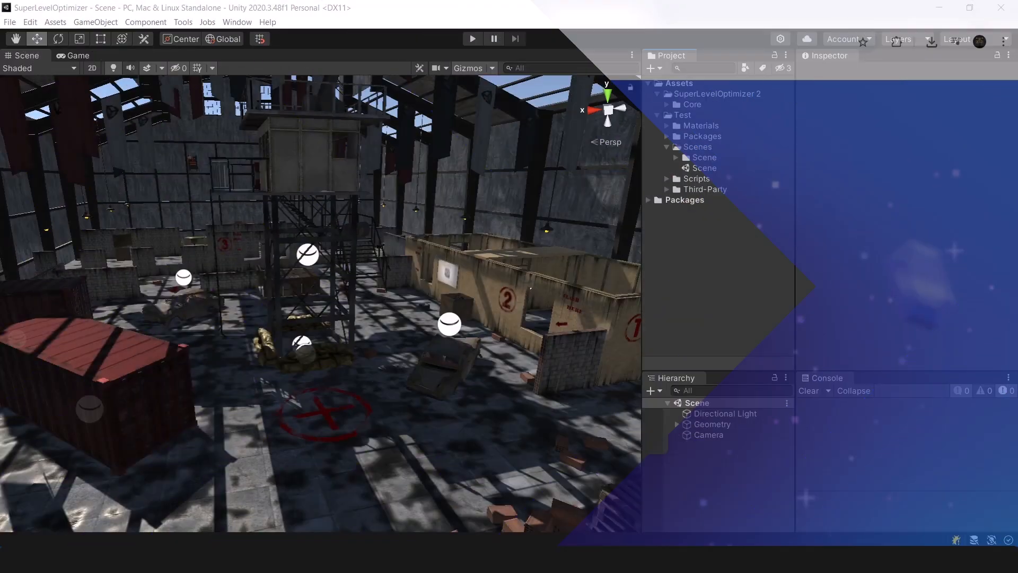
- Select Material Combiner and add all 340 scene renderers, detecting 5 unique shaders
click(183, 21)
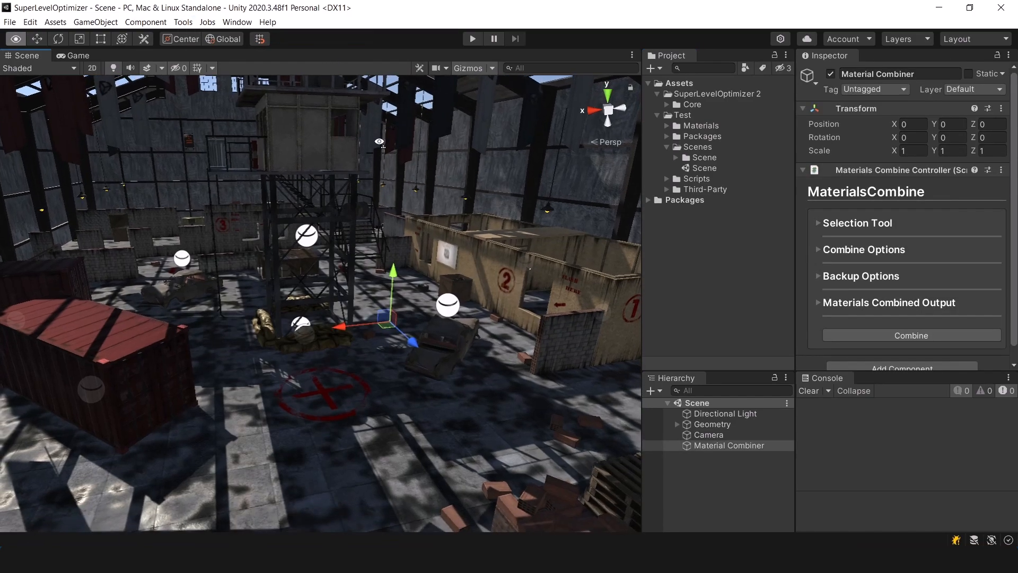
click(856, 223)
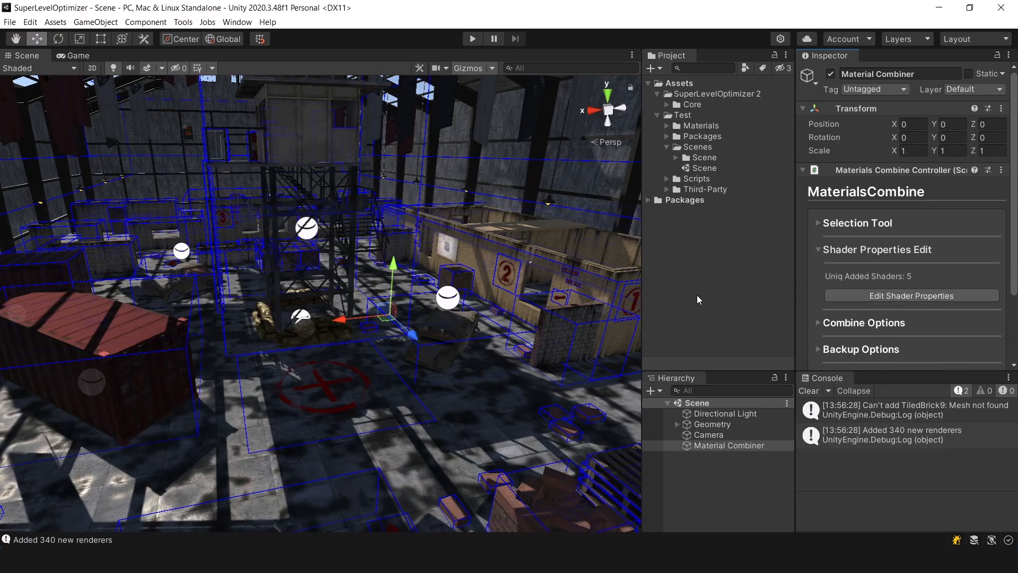
- Review the Standard shader in the shader properties editor, then close it
click(910, 295)
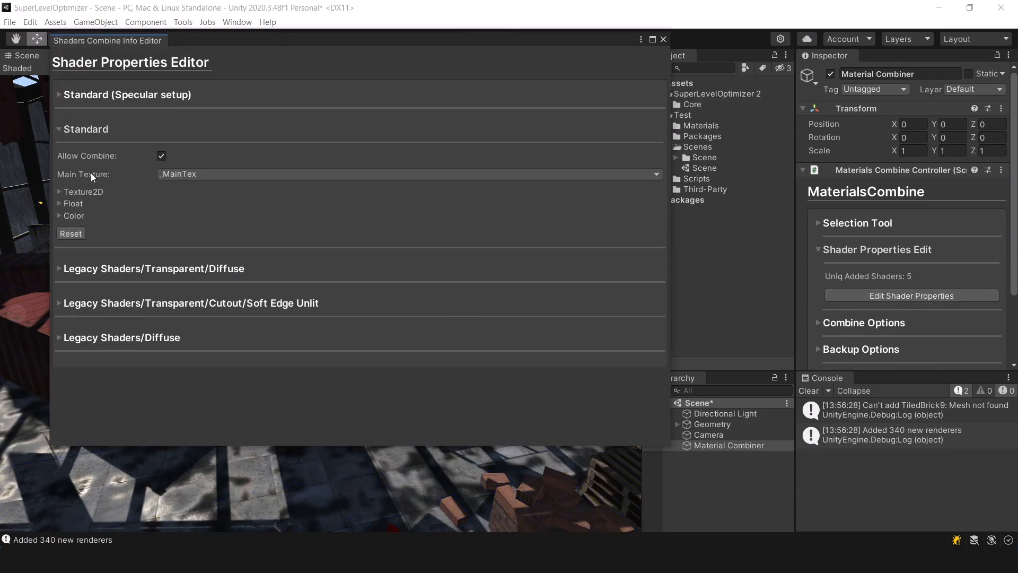
click(73, 215)
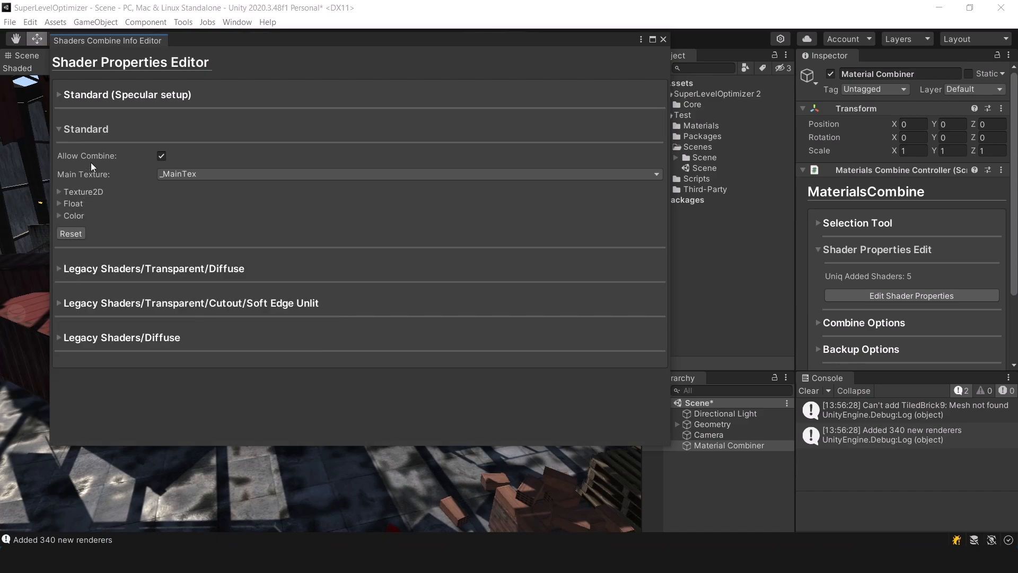
click(58, 128)
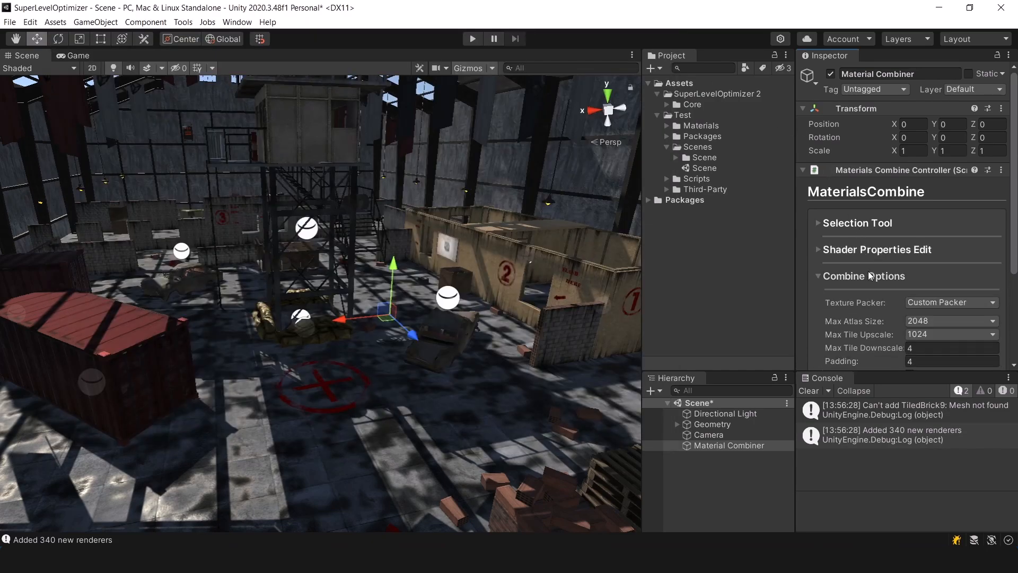
- Combine the warehouse materials: 123 instances, 0 errors, 23 unique materials
scroll(down, 3)
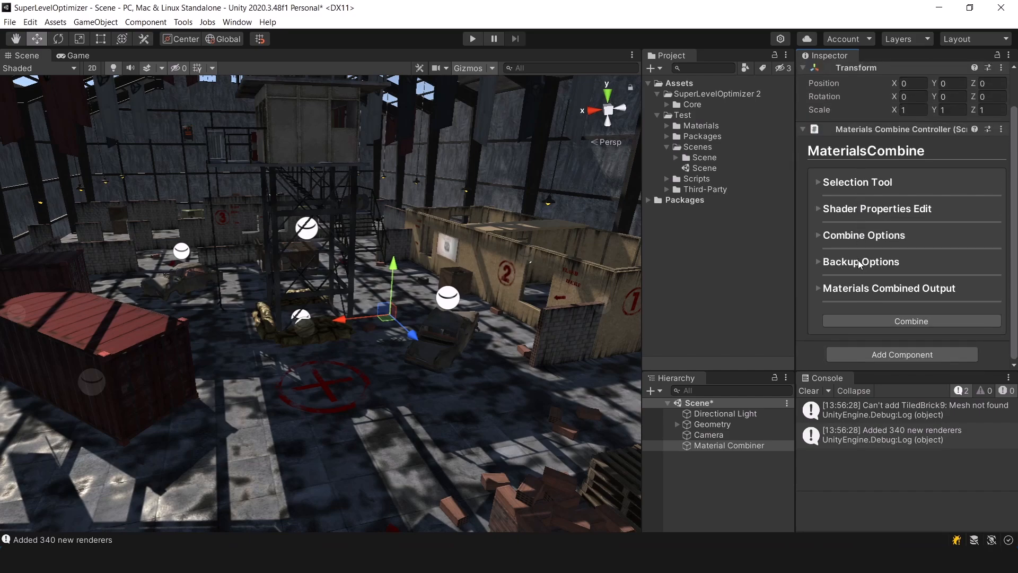
click(860, 261)
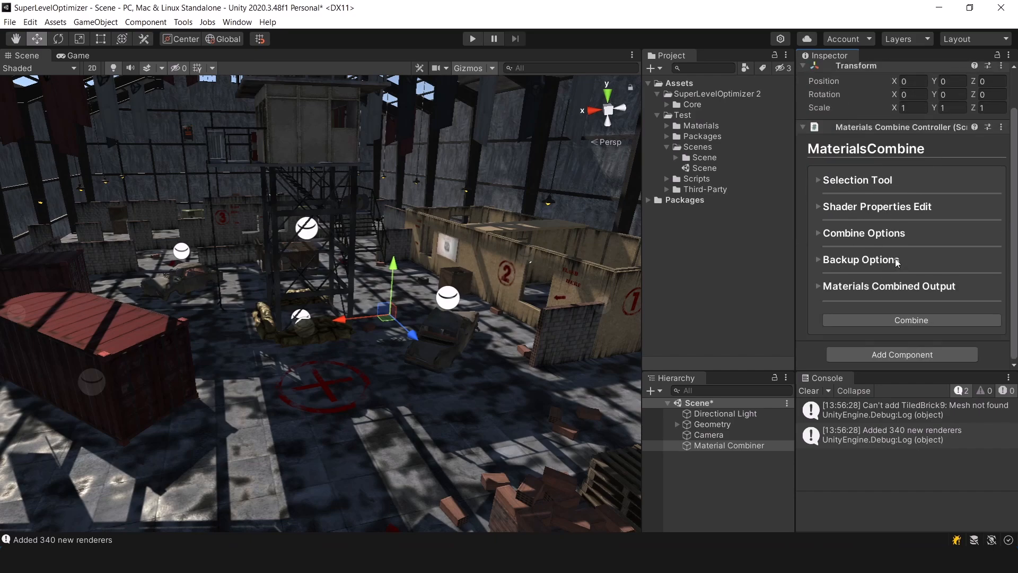
click(910, 321)
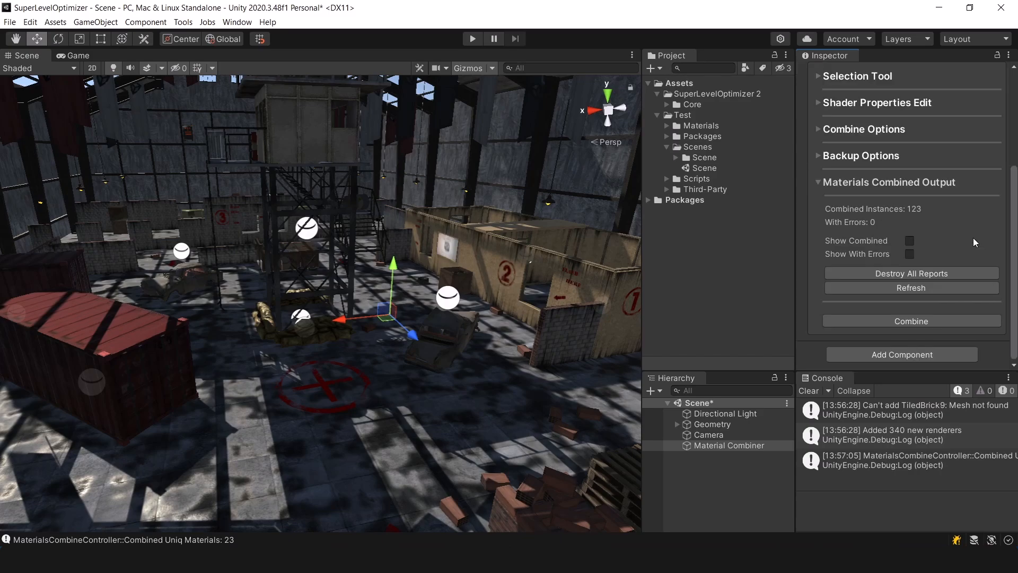
- Reopen the shader properties editor showing Standard combining on _MainTex across five shaders
click(909, 240)
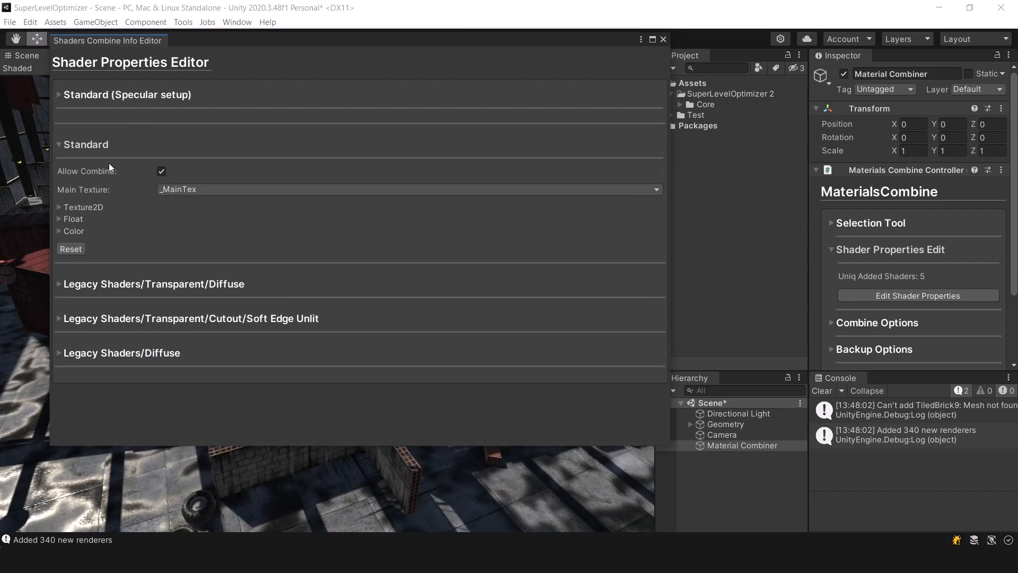
- Close the shader properties editor before recombining materials
click(59, 219)
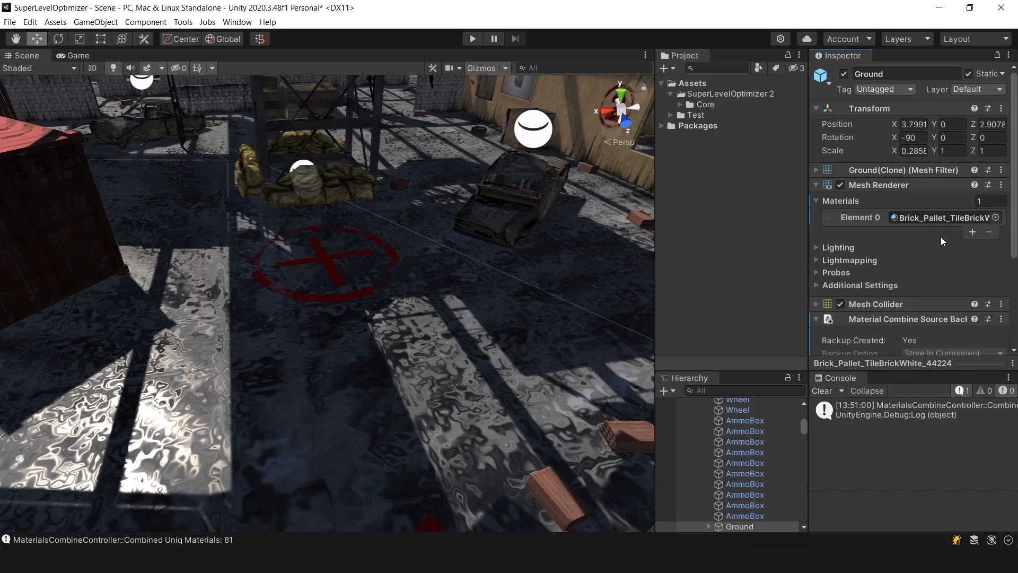
- Expand the ground's Material Combine Source Backup to view its stored original material
click(937, 217)
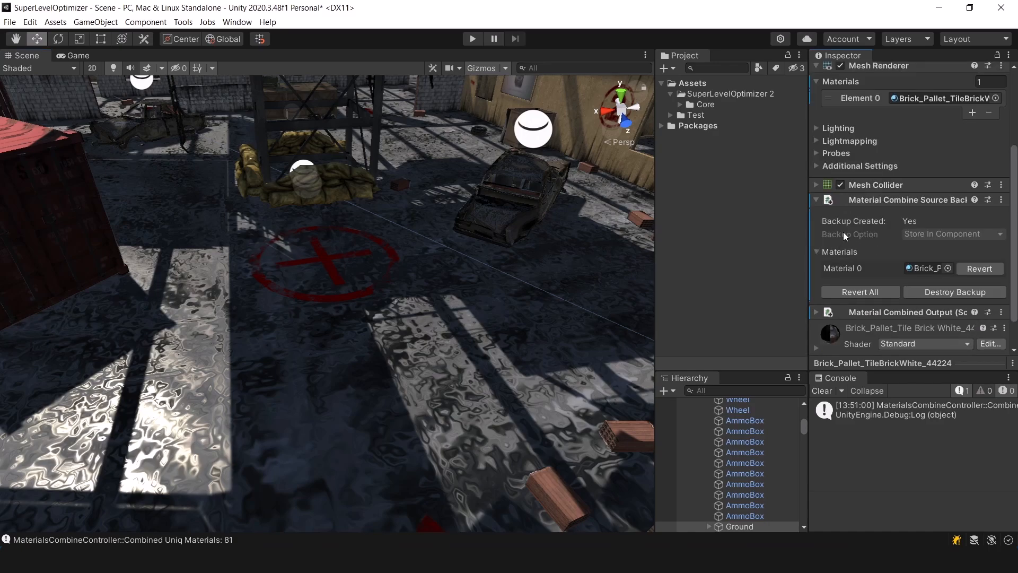
click(979, 268)
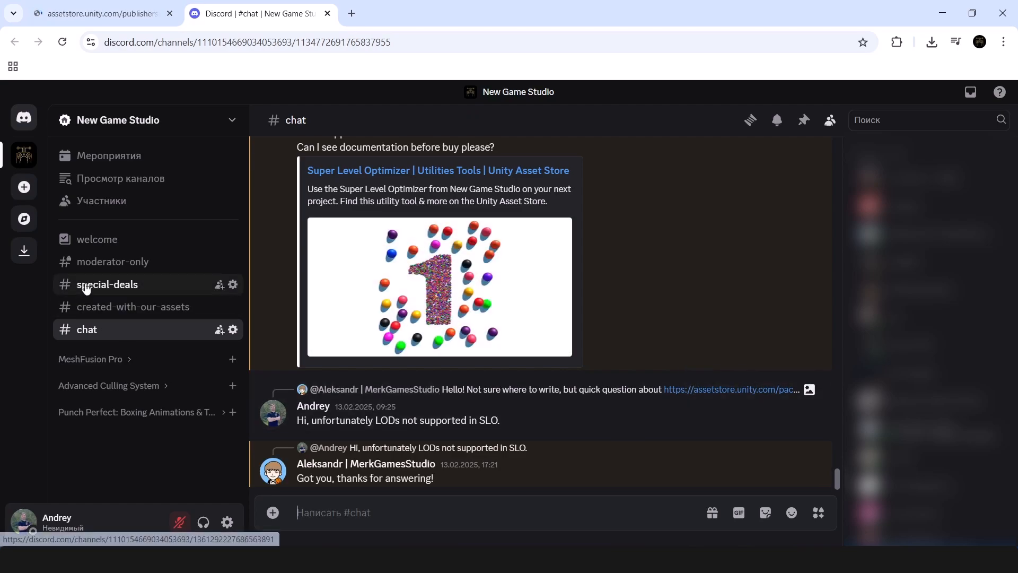
- Switch to New Game Studio's #special-deals channel to see its welcome announcement
click(108, 284)
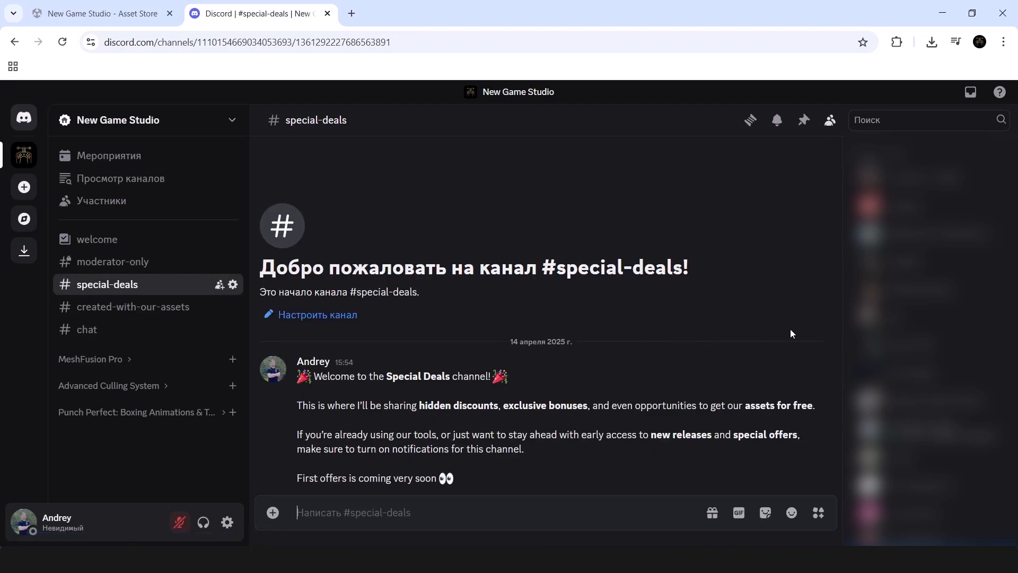